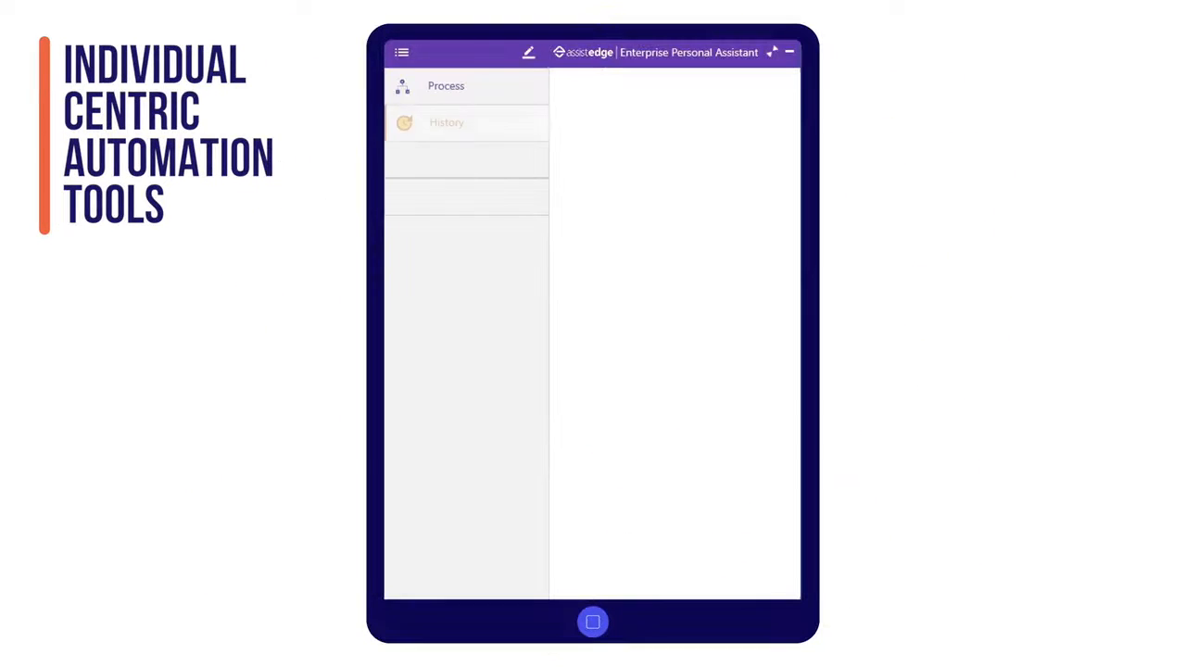
click(446, 122)
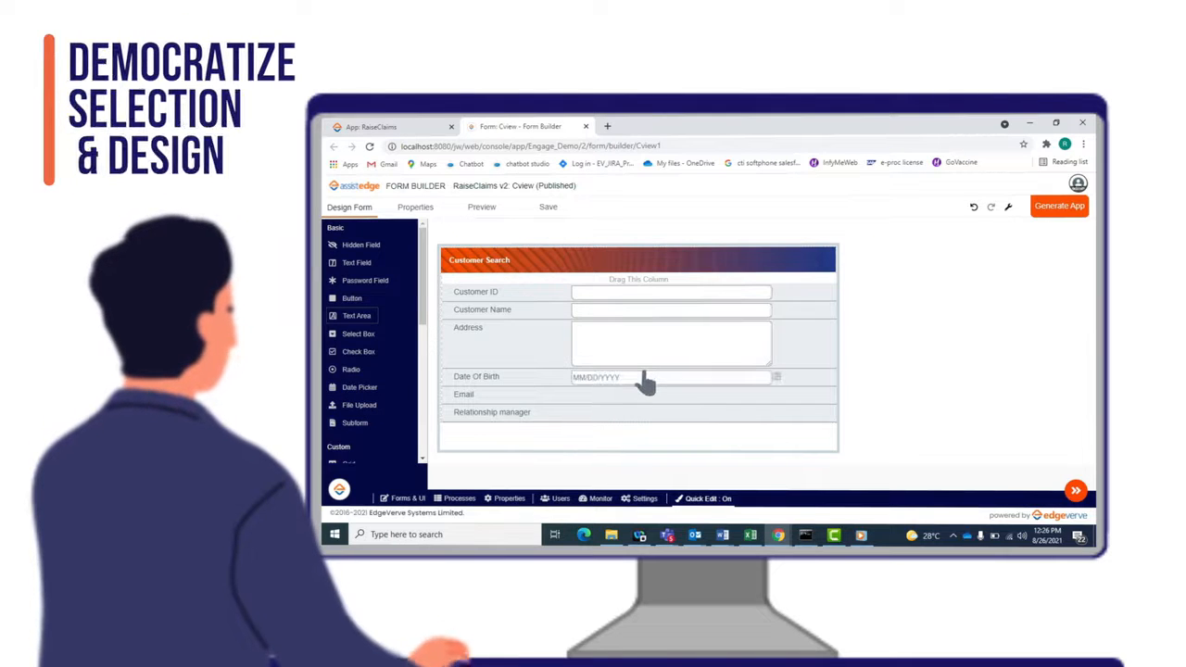
mouse_move(636, 400)
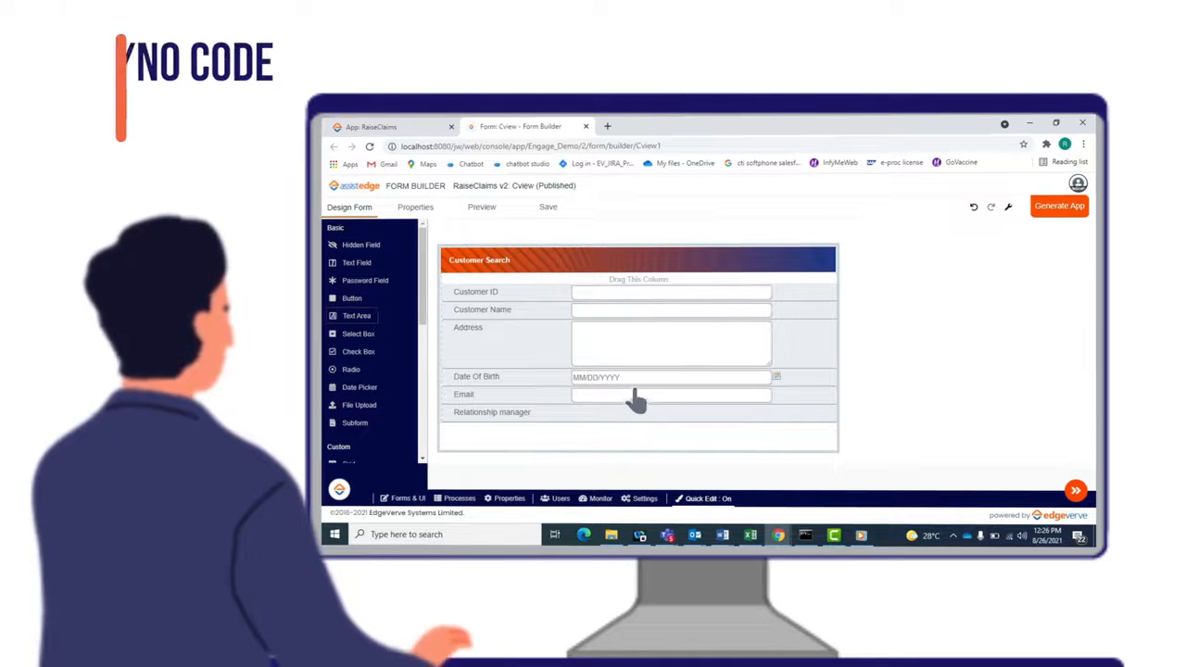